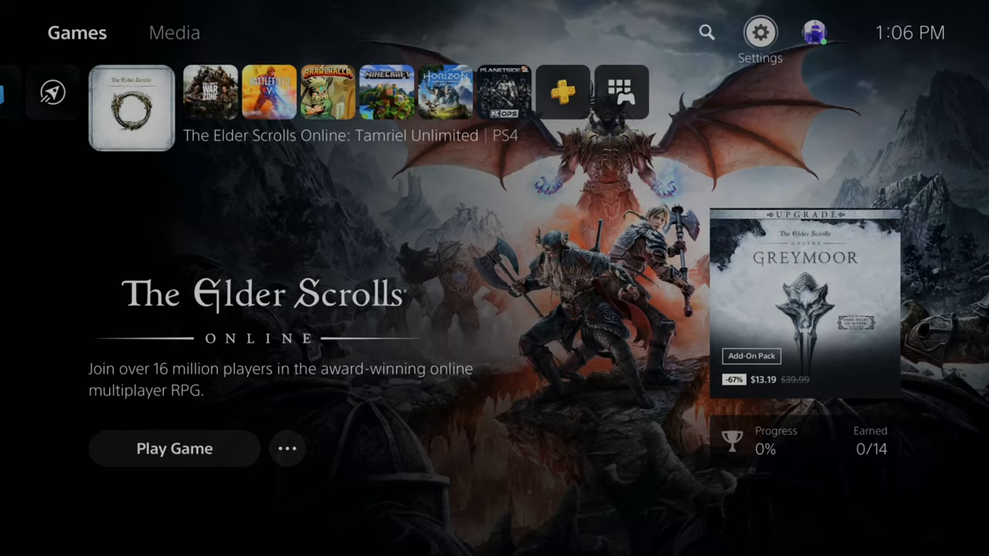
Open Settings and go to the Accessories page.
left_click(760, 32)
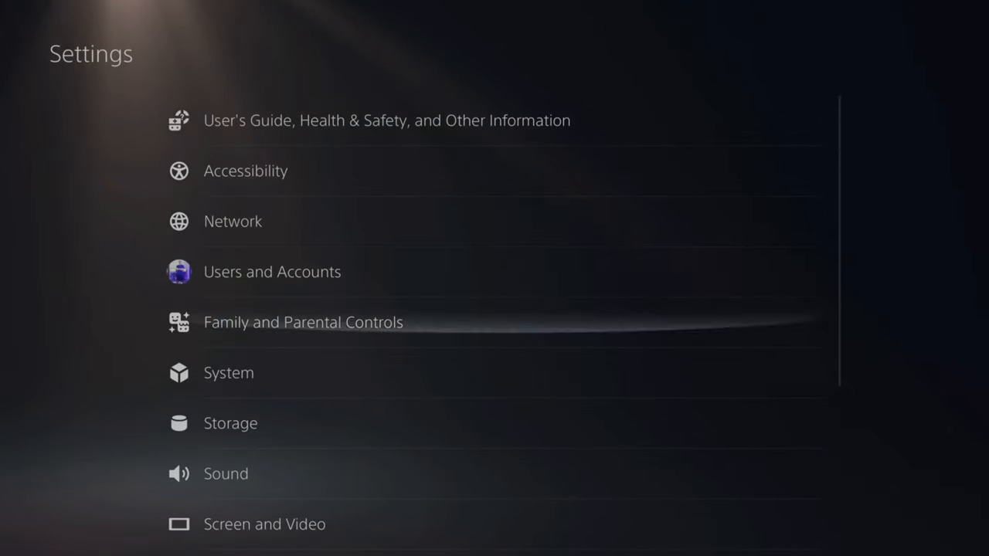
scroll("down", 3)
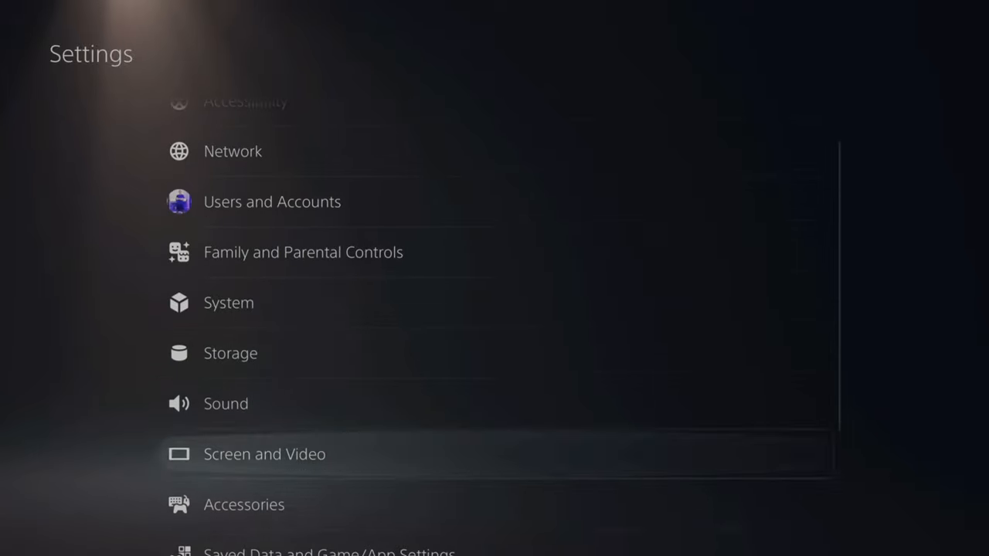
scroll("down", 3)
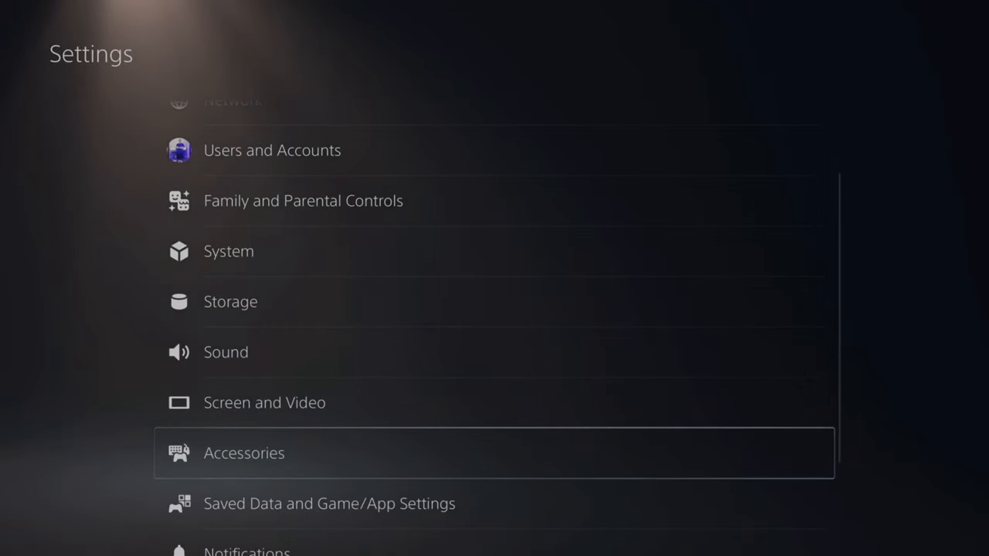
left_click(243, 452)
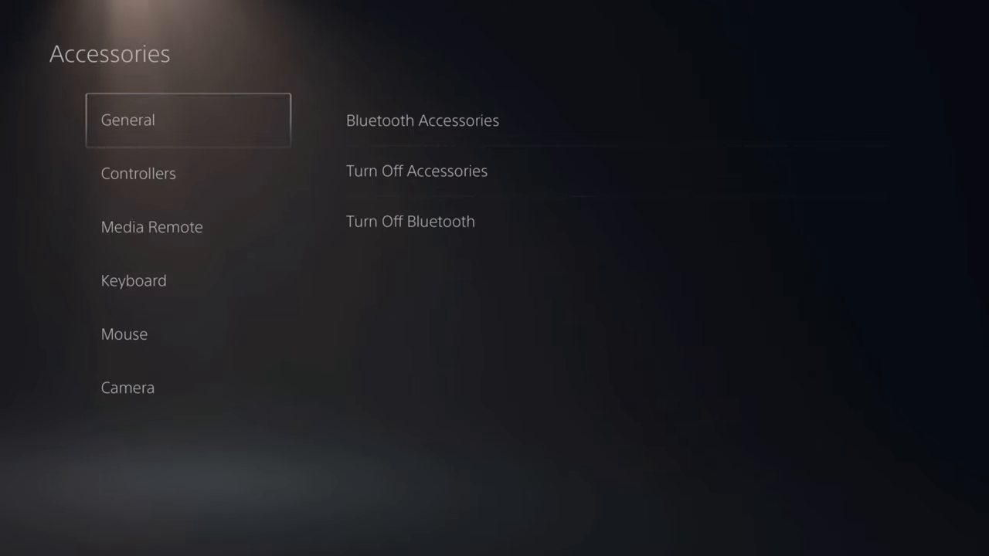
Choose Camera in Accessories and start Adjust HD Camera.
left_click(128, 387)
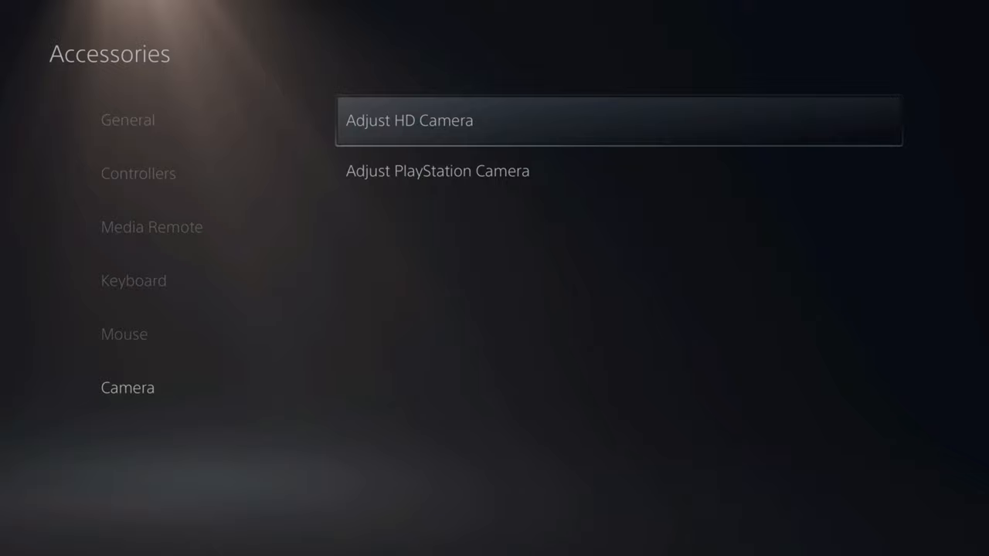
left_click(617, 120)
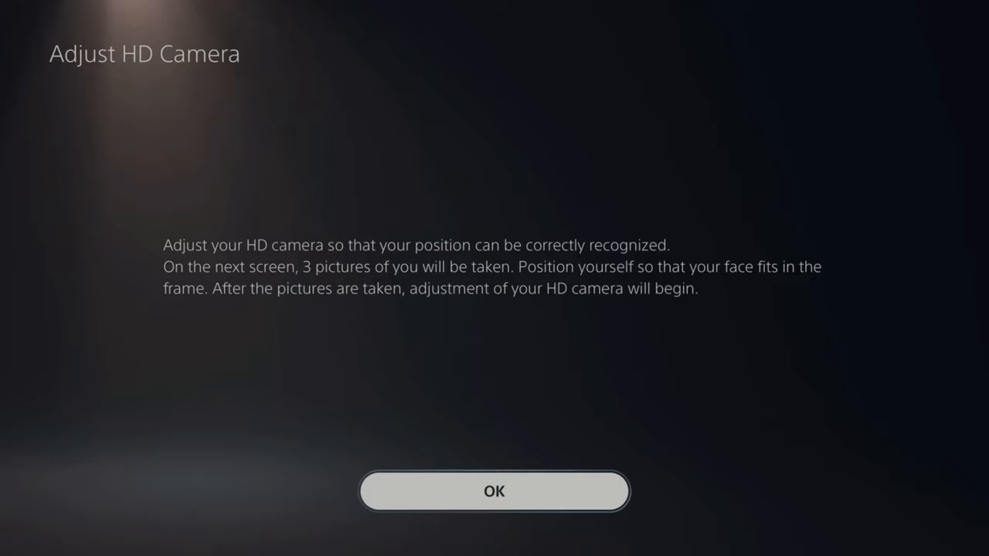
Take the three calibration pictures and confirm the HD camera adjustment.
left_click(494, 491)
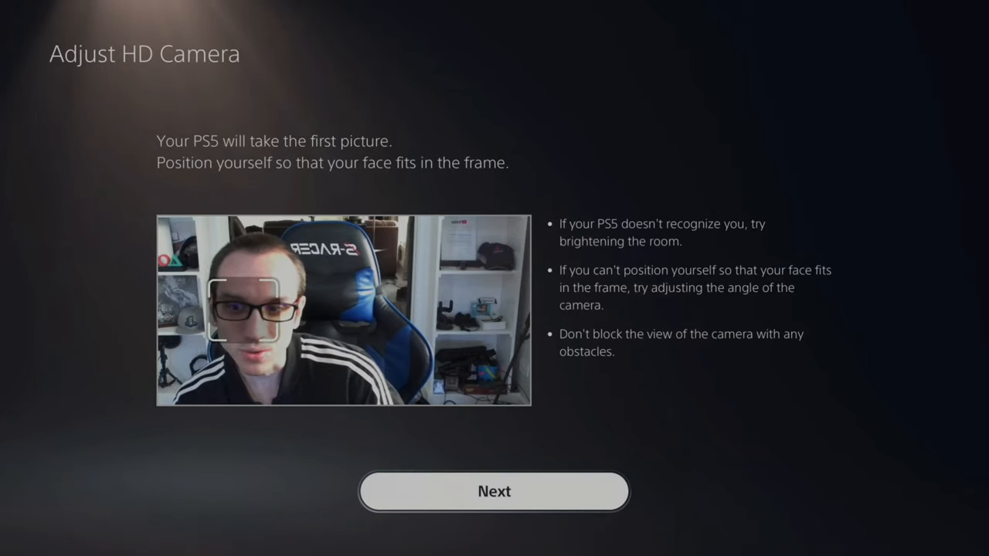
left_click(494, 491)
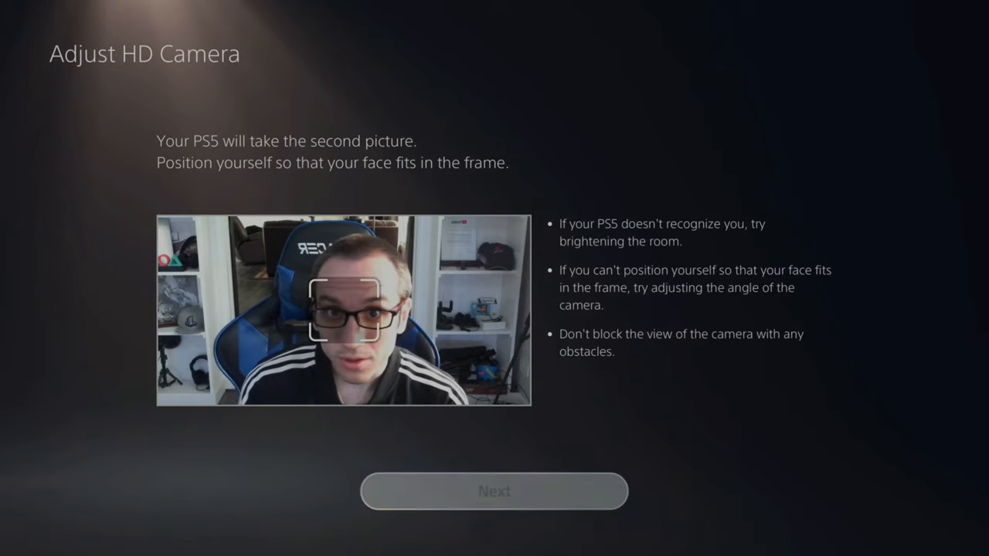
left_click(493, 491)
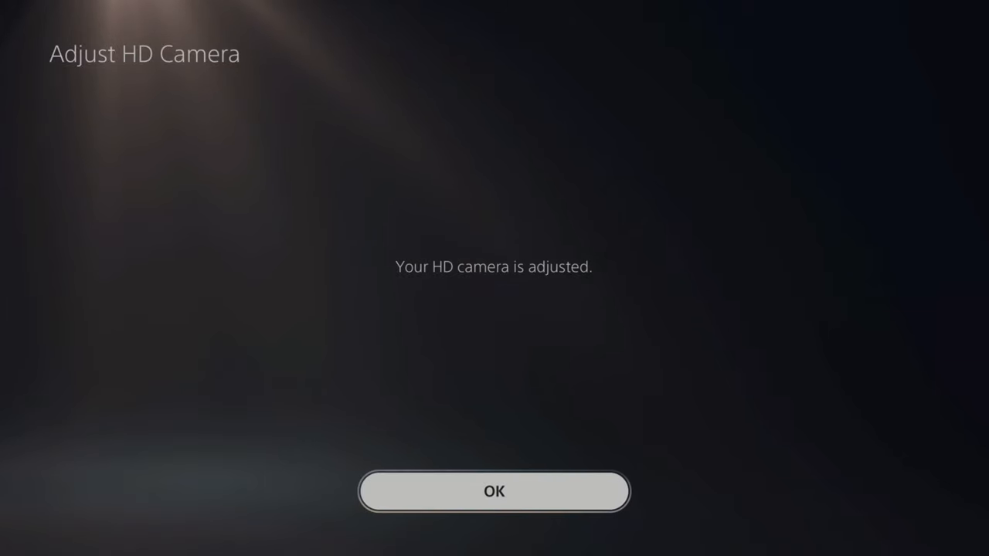
left_click(493, 491)
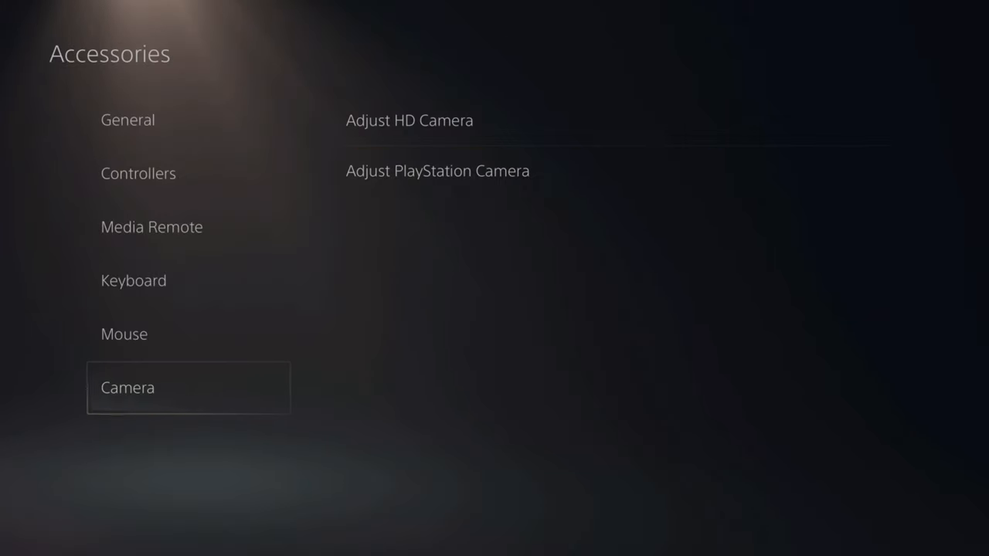
Open the broadcast Camera settings under Captures and Broadcasts.
key("Escape")
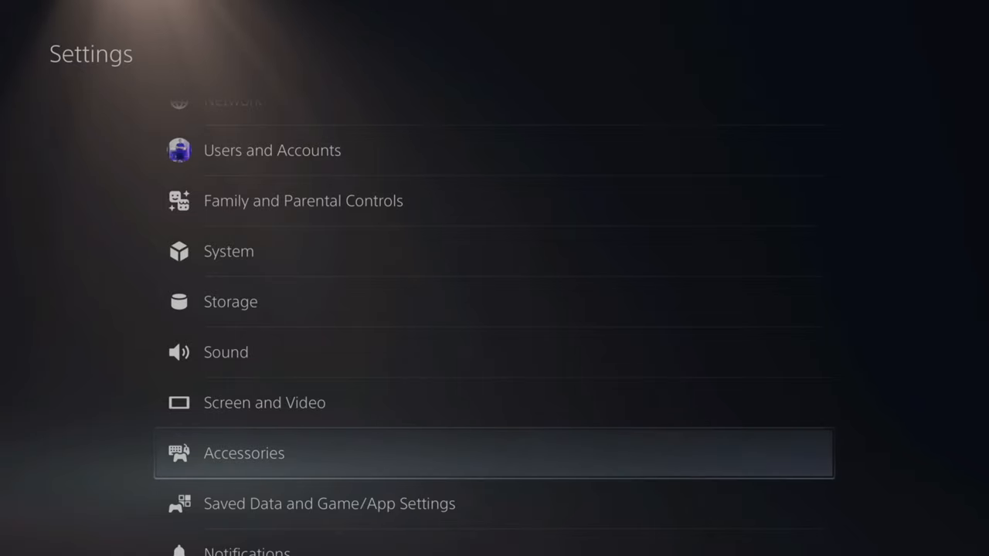
scroll("down", 3)
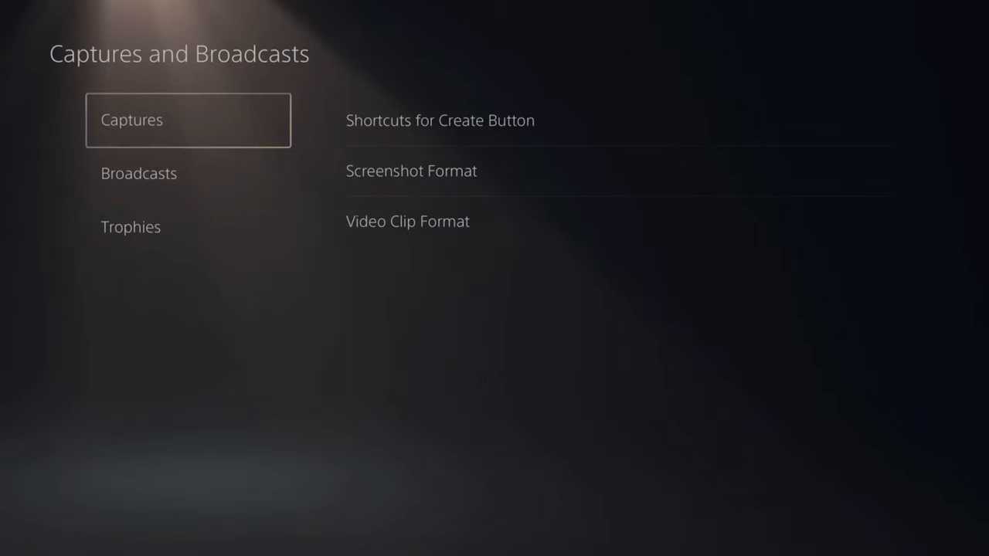
left_click(138, 173)
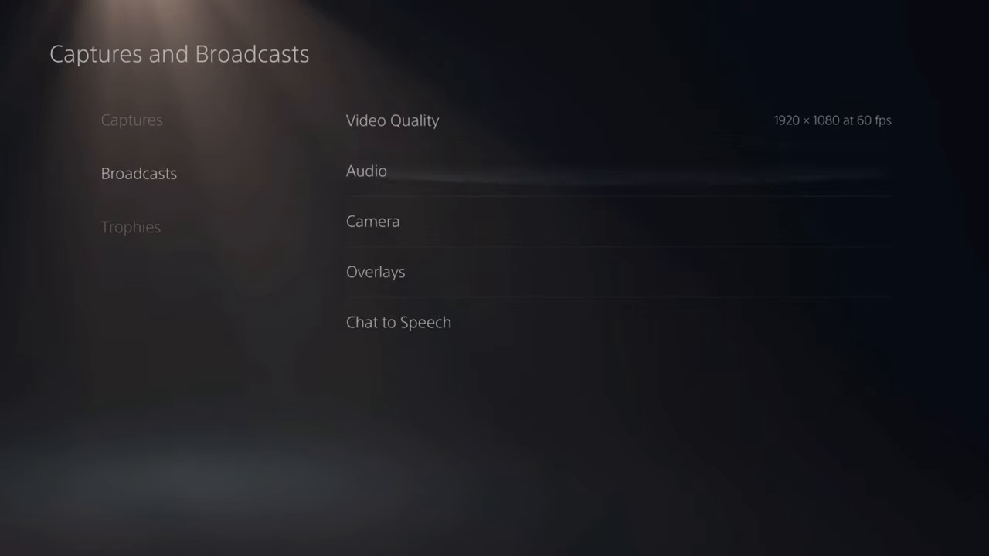
left_click(372, 221)
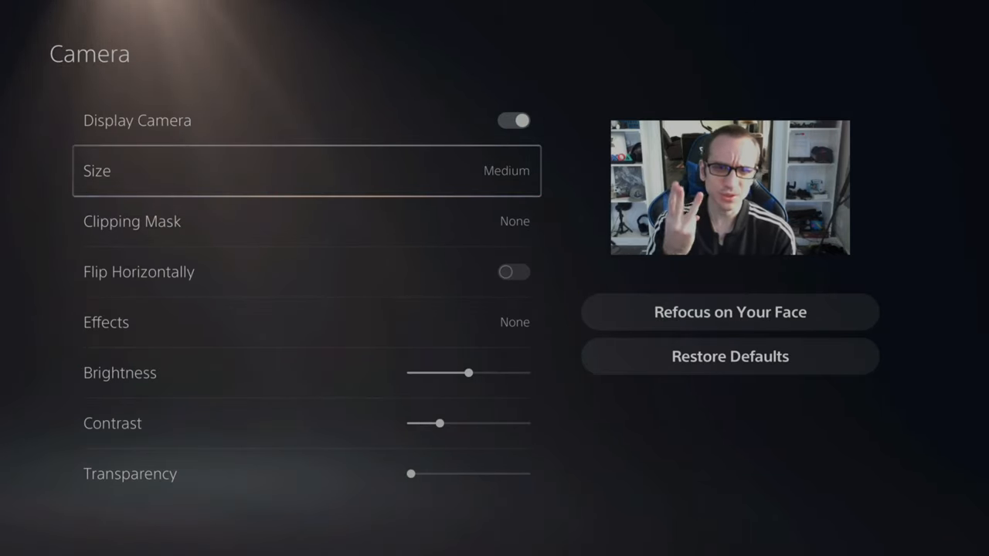
Preview Large camera size, keep it at Medium, and open the Clipping Mask choices.
left_click(306, 171)
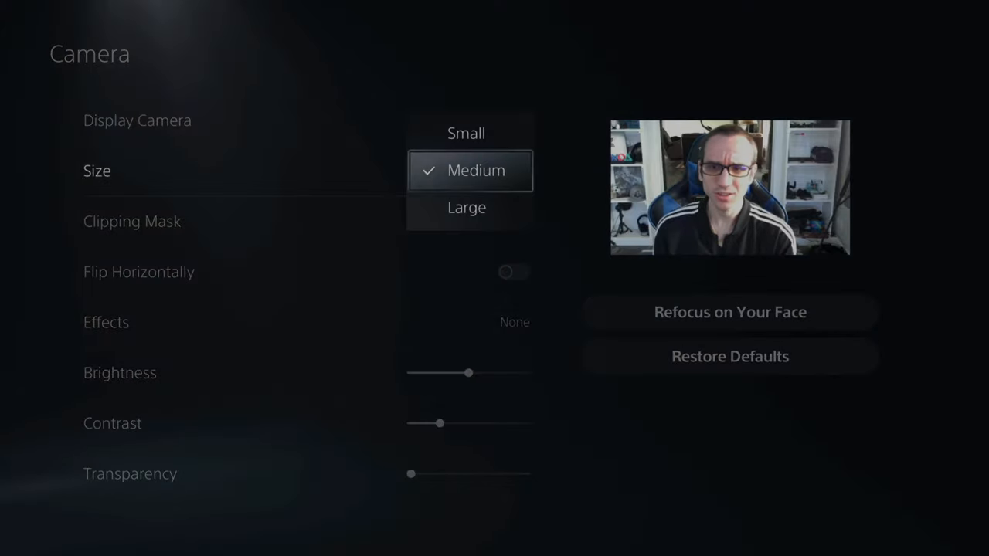
left_click(476, 170)
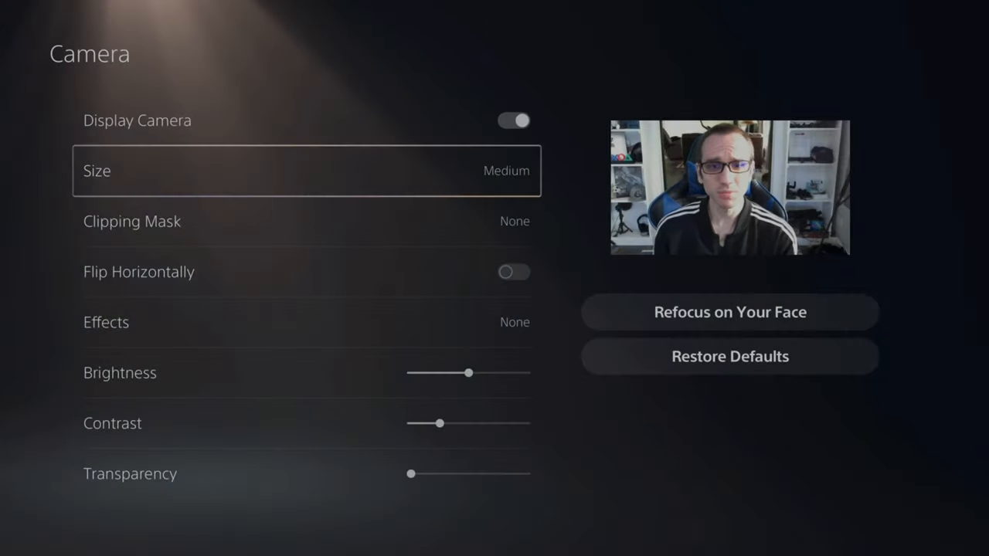
left_click(307, 170)
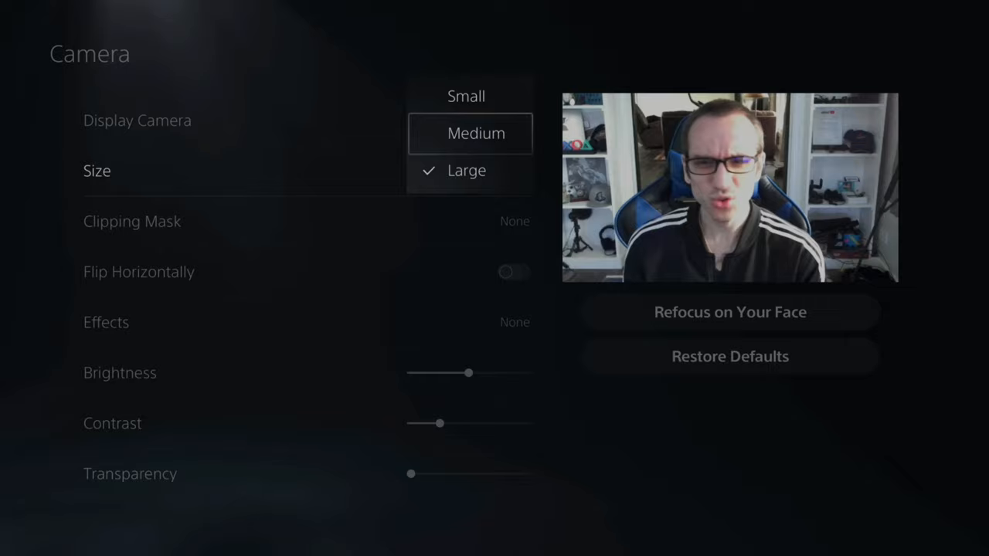
left_click(476, 133)
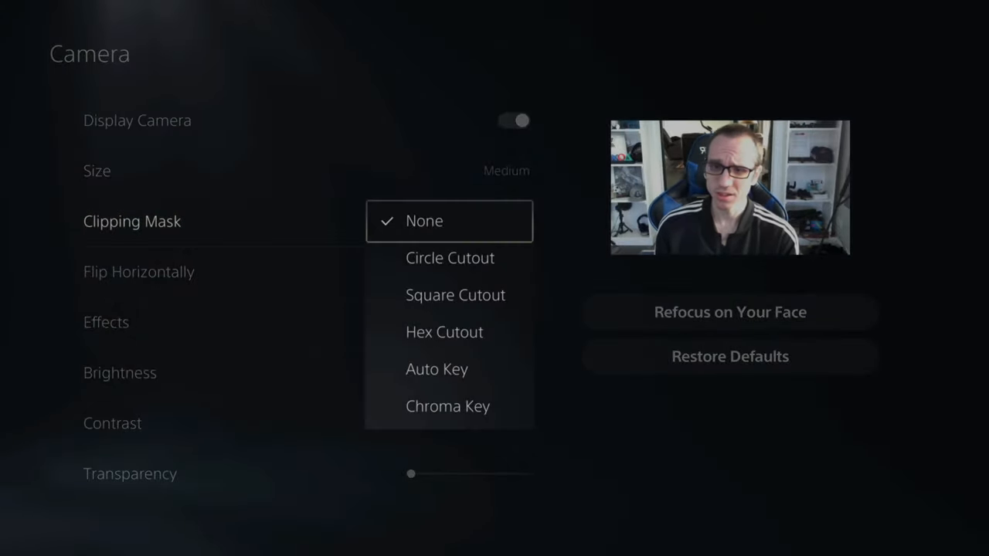
left_click(450, 257)
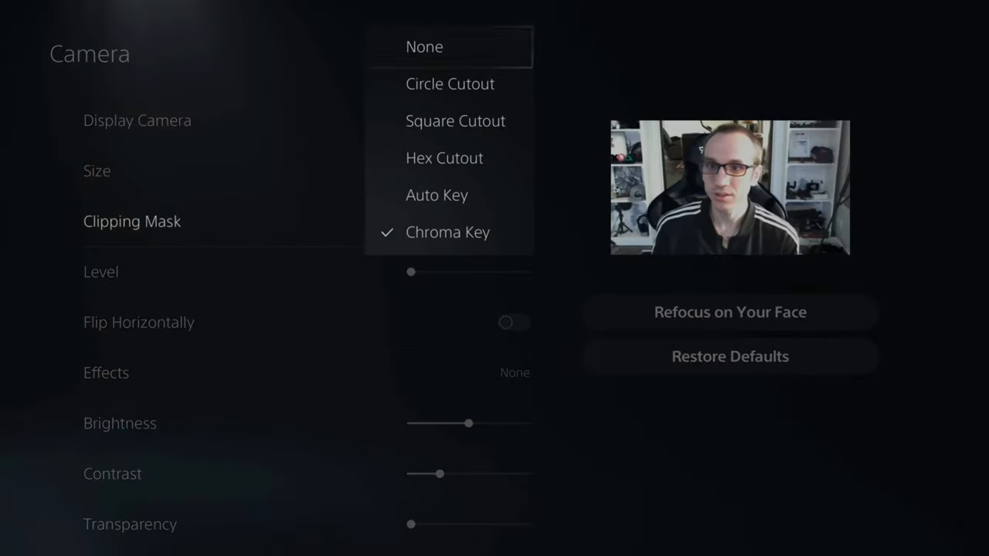
Set the camera clipping mask back to None.
left_click(423, 46)
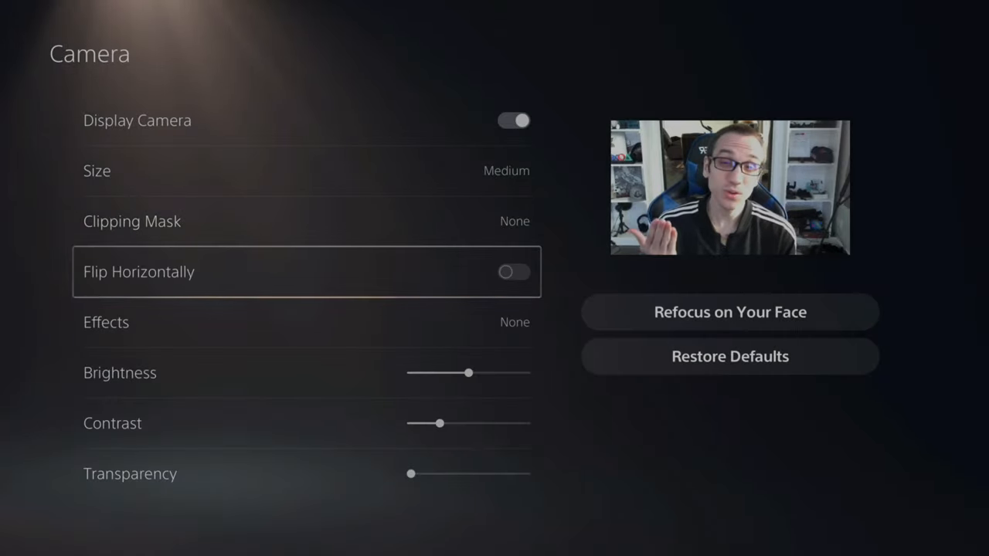
Preview the Scanlines and Toy Camera effects, then set Effects to None.
left_click(514, 271)
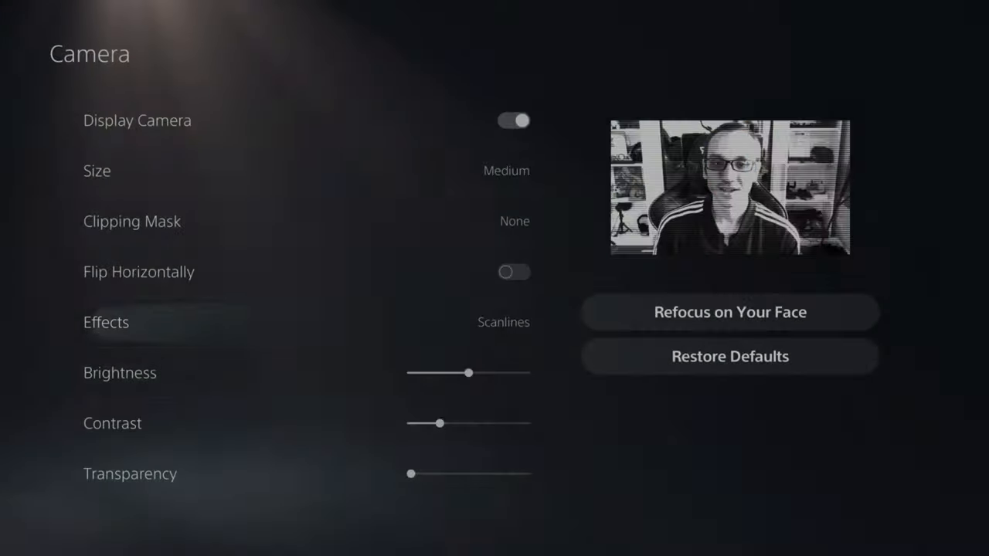
left_click(503, 322)
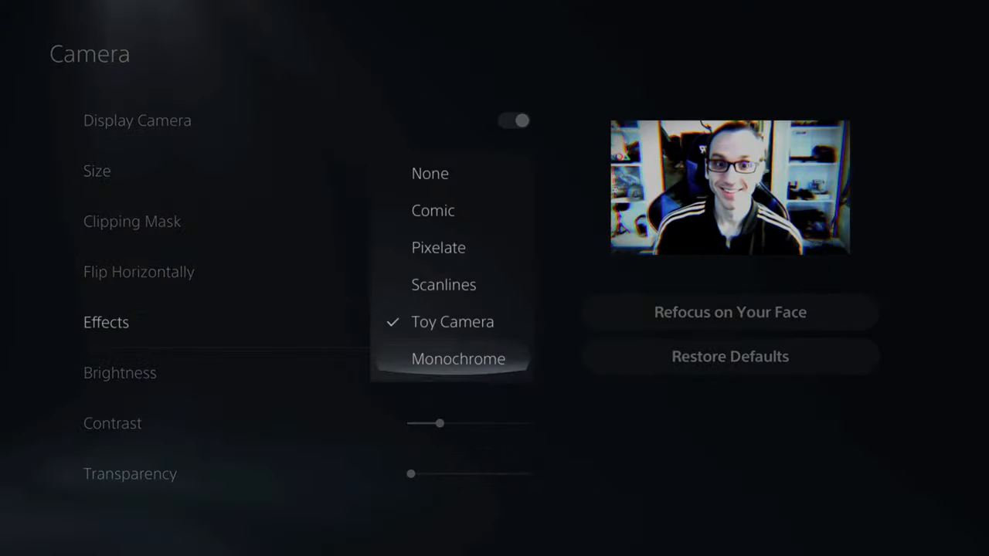
left_click(429, 173)
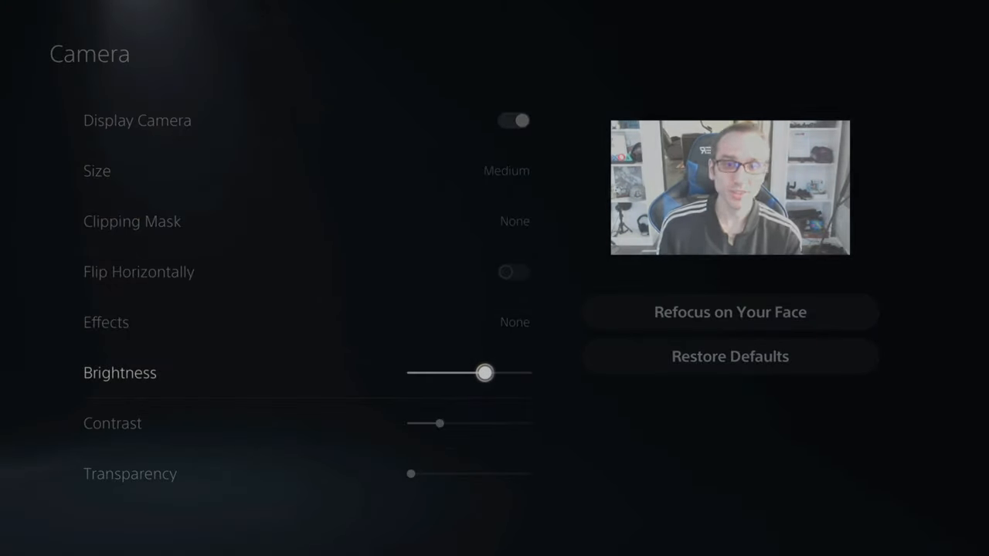
Lower the camera brightness slightly and raise overlay transparency until the preview fades.
left_click_drag(485, 372, 465, 372)
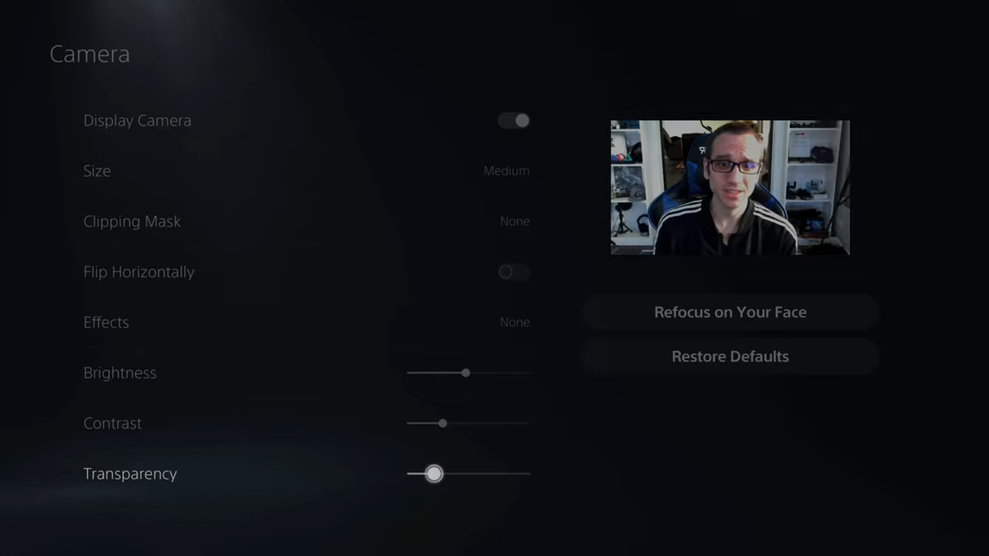
left_click_drag(433, 474, 491, 474)
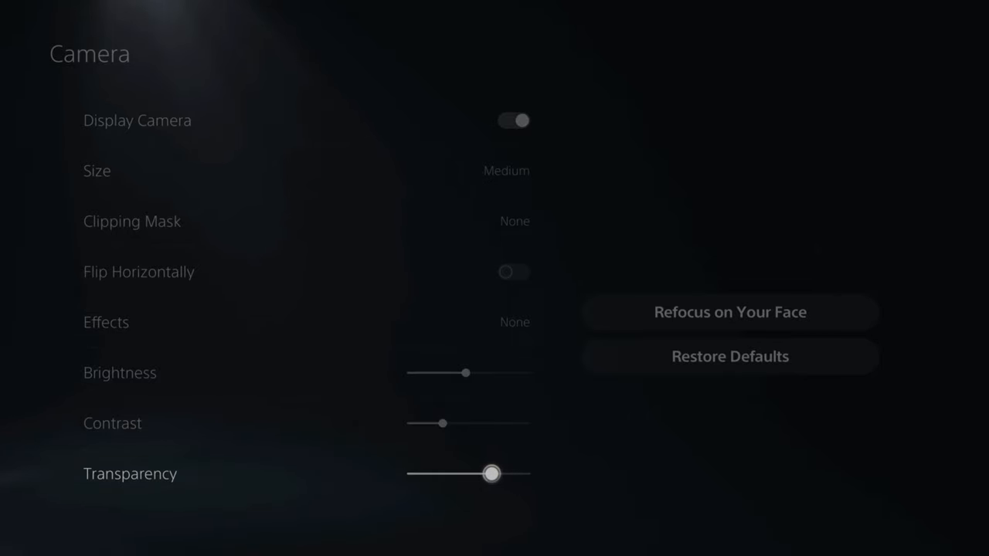